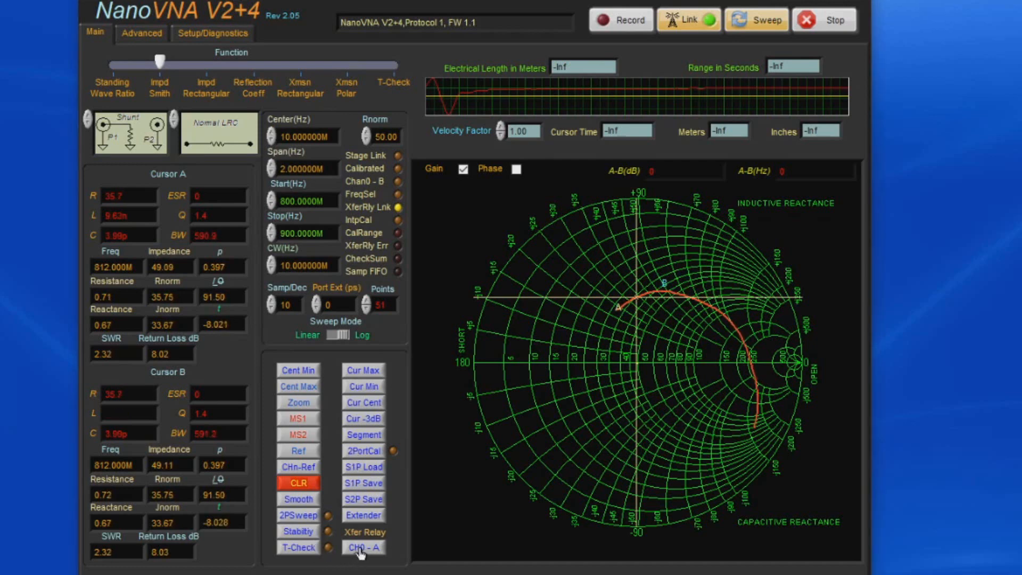
# Switch between ports and transmission directions, then return to the Smith chart view.
pyautogui.click(363, 547)
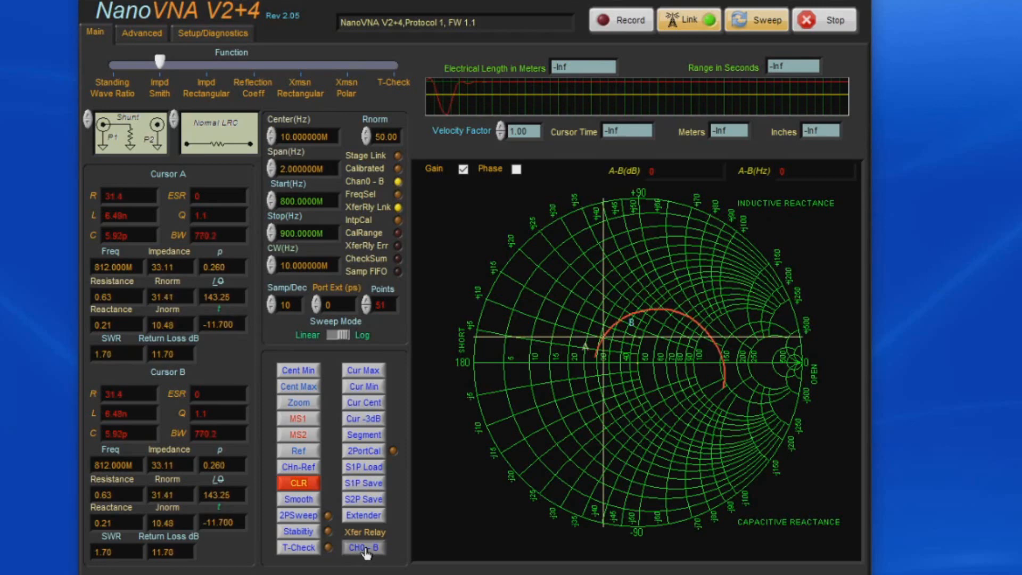
pyautogui.click(363, 548)
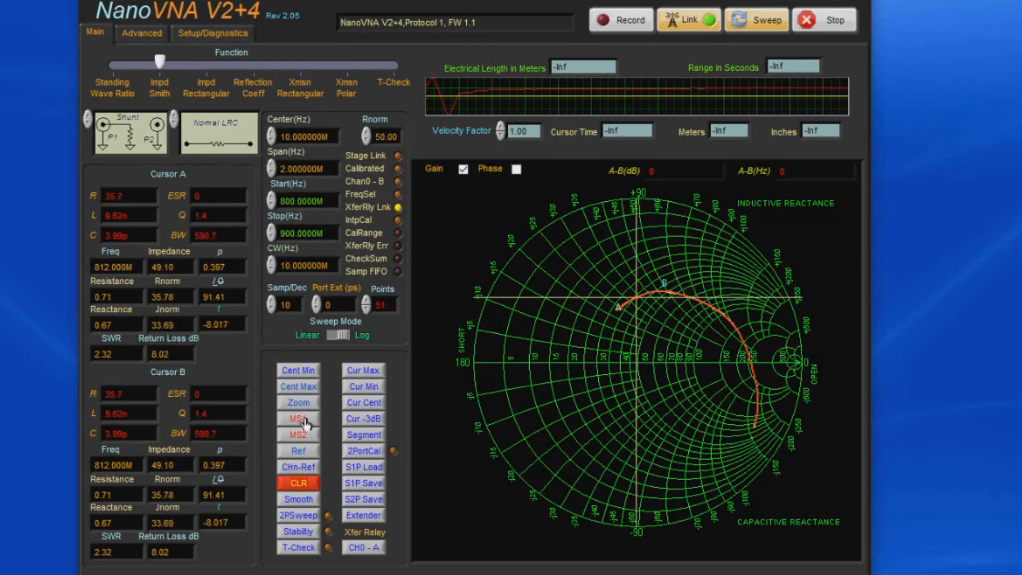
pyautogui.click(363, 547)
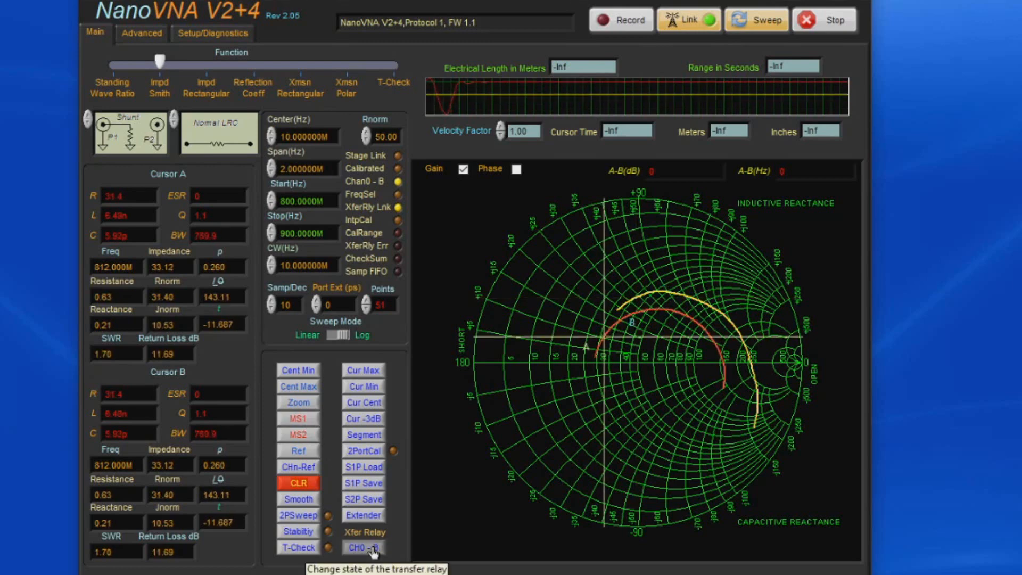
pyautogui.click(362, 547)
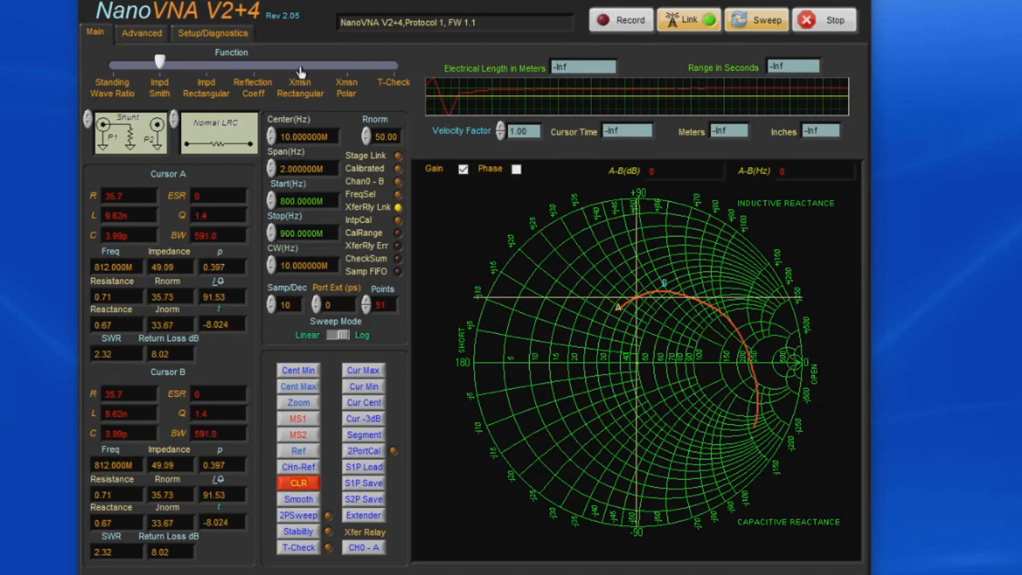
pyautogui.moveTo(159, 61); pyautogui.dragTo(300, 60)
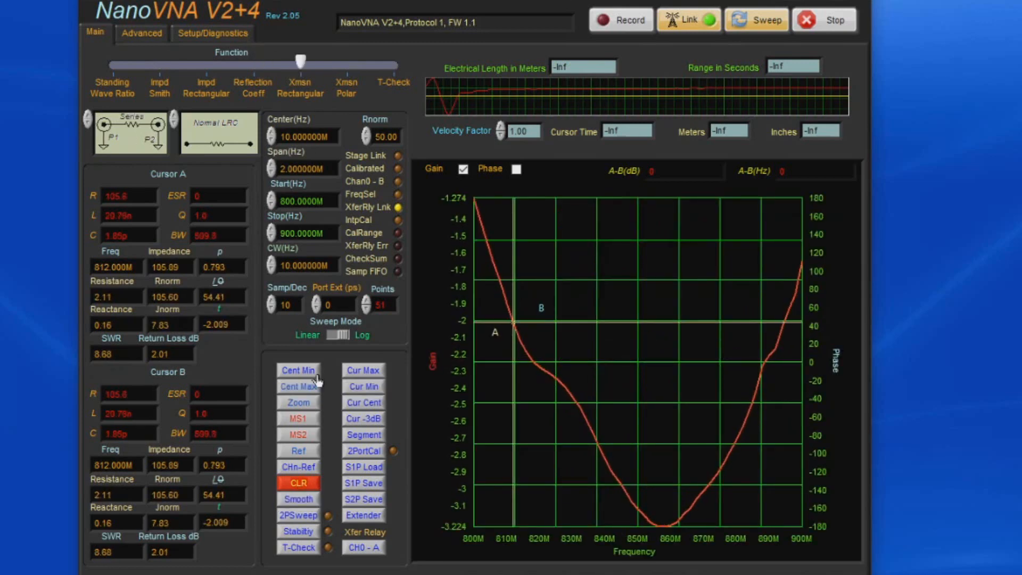
pyautogui.click(362, 547)
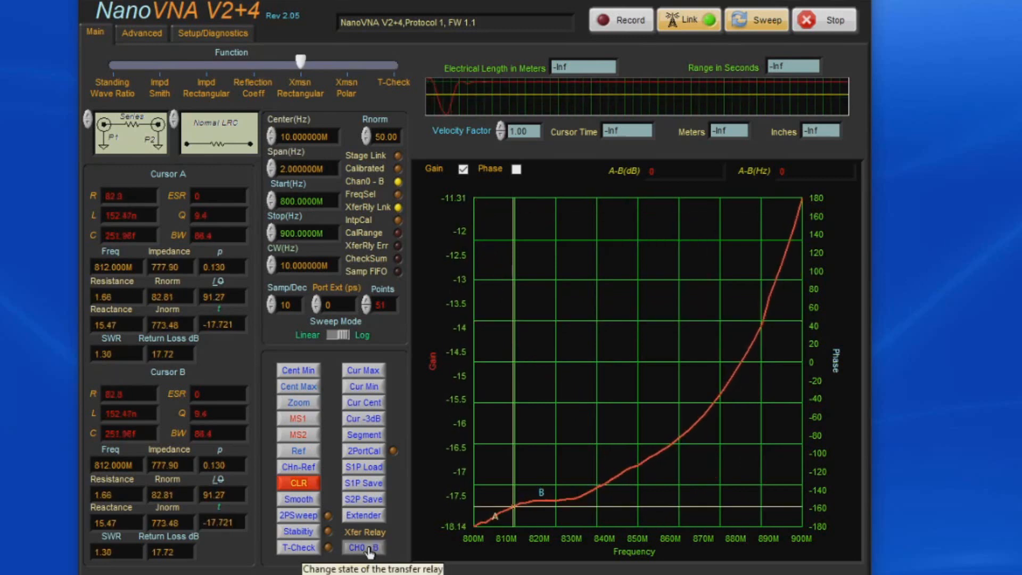
pyautogui.click(362, 546)
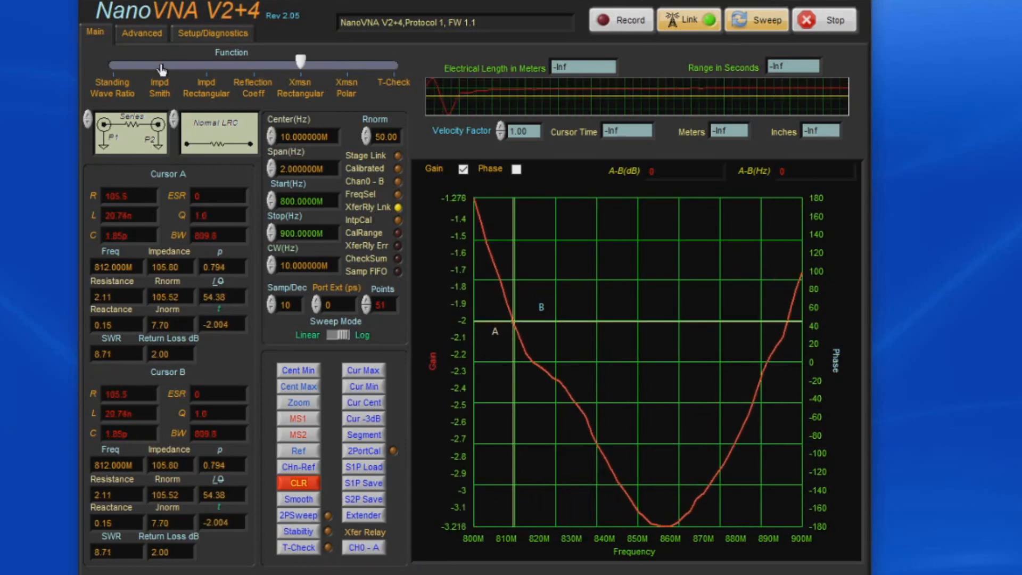
pyautogui.click(160, 61)
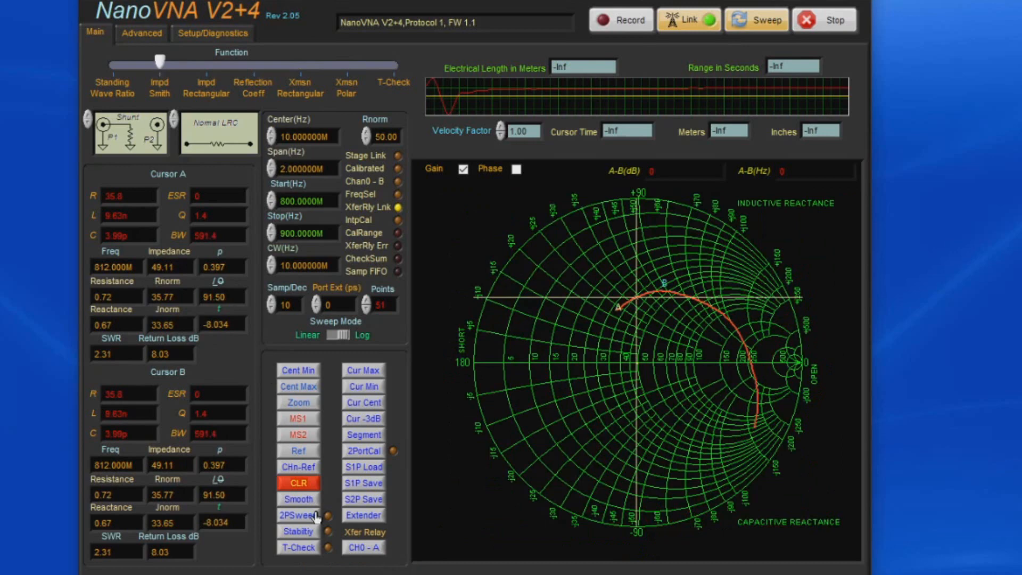
# Enable the two-port sweep and overlay the stability circle family on the Smith chart.
pyautogui.click(297, 516)
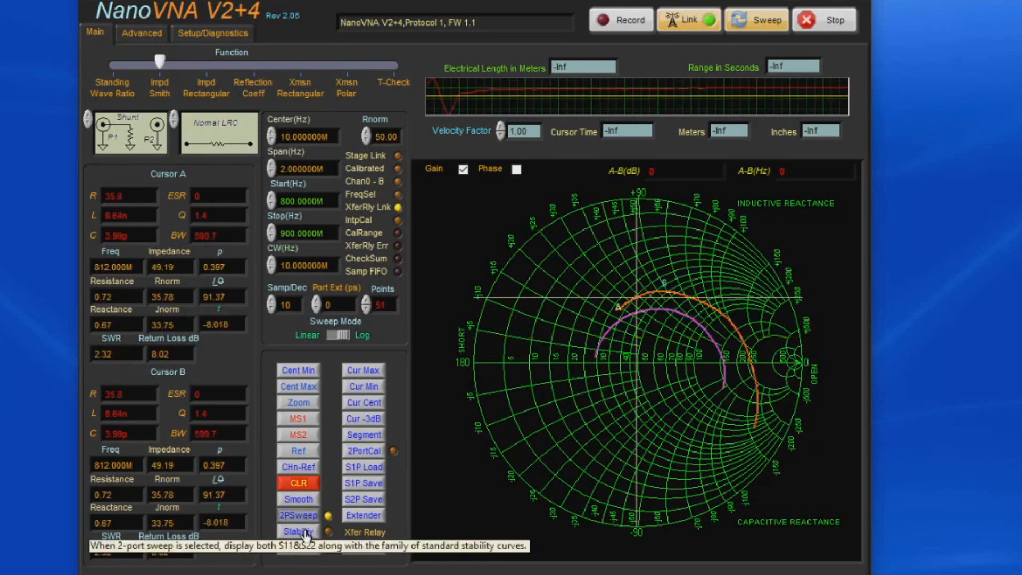
pyautogui.click(298, 531)
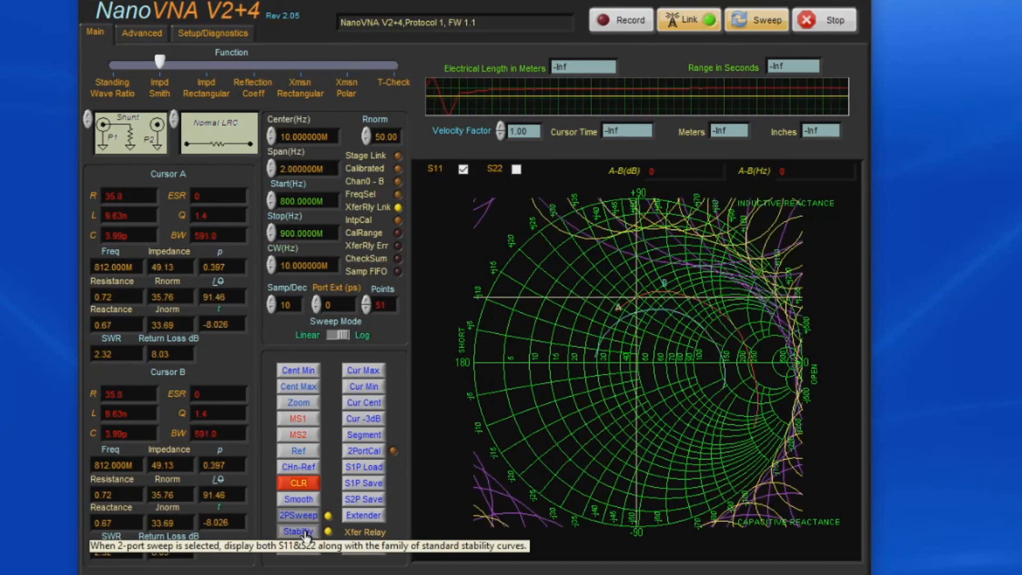
pyautogui.click(297, 532)
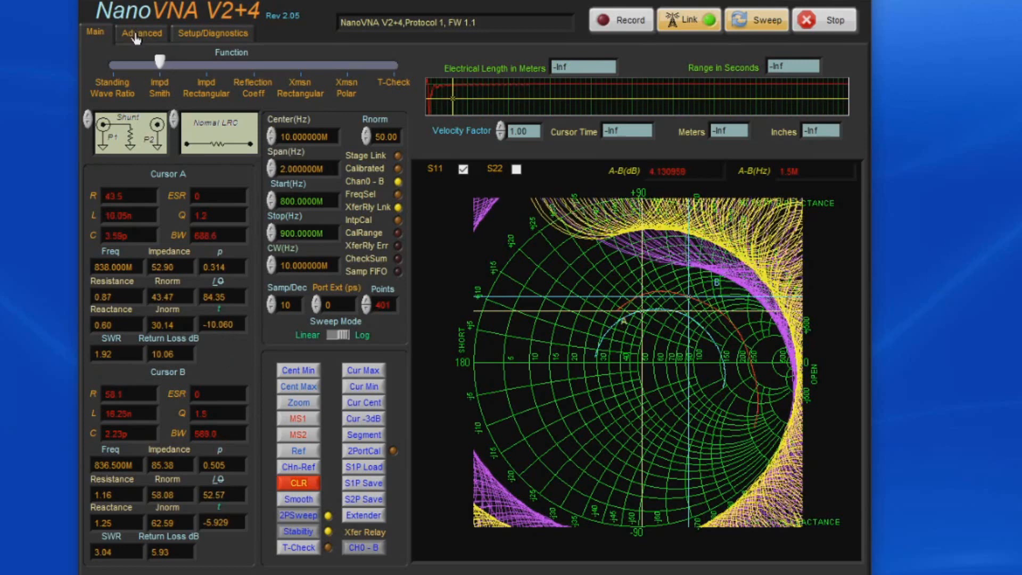
# Open the advanced two-port plots and drag the frequency marker to about 881 MHz.
pyautogui.click(140, 33)
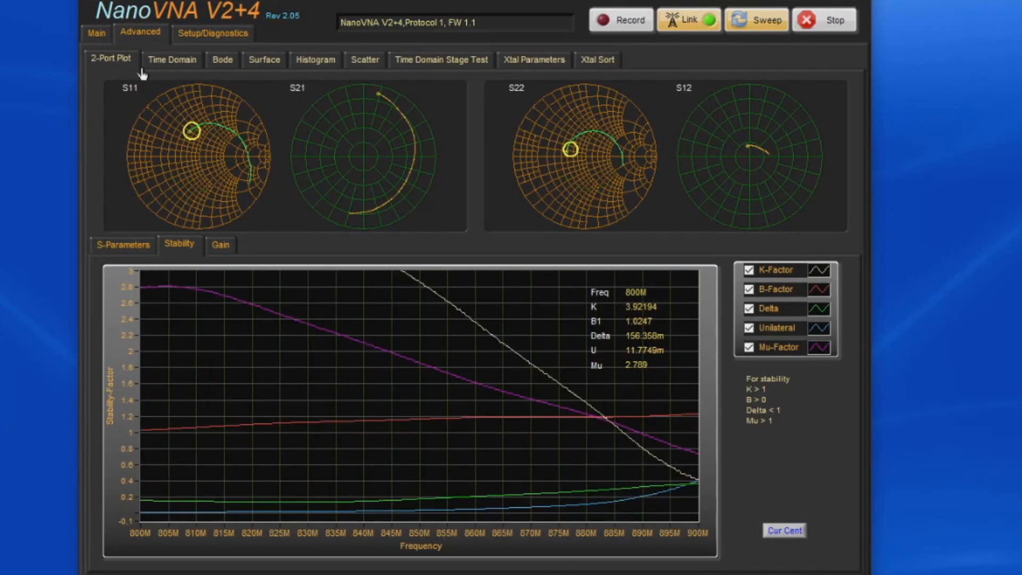
pyautogui.moveTo(683, 303)
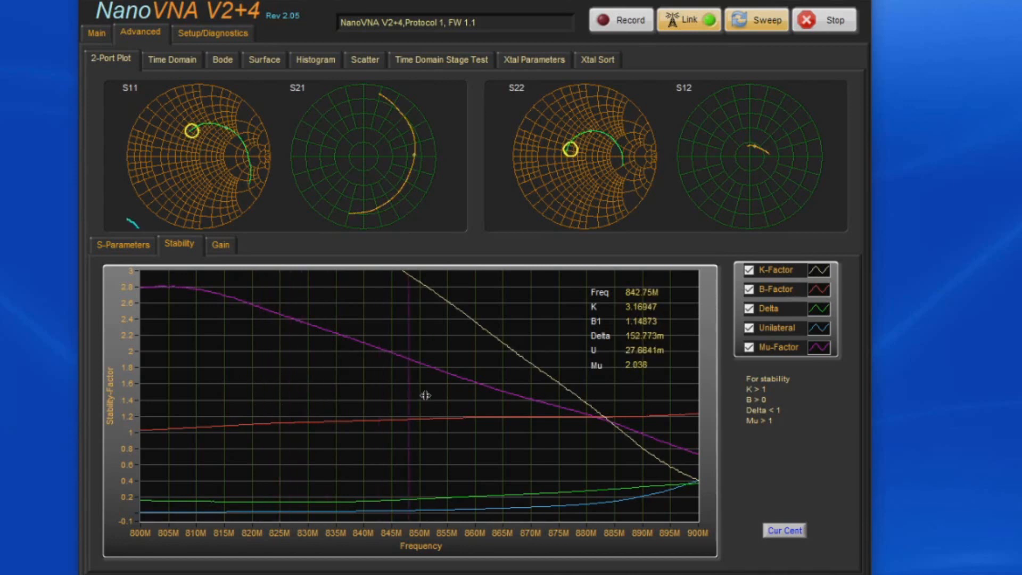
pyautogui.moveTo(425, 395); pyautogui.dragTo(509, 407)
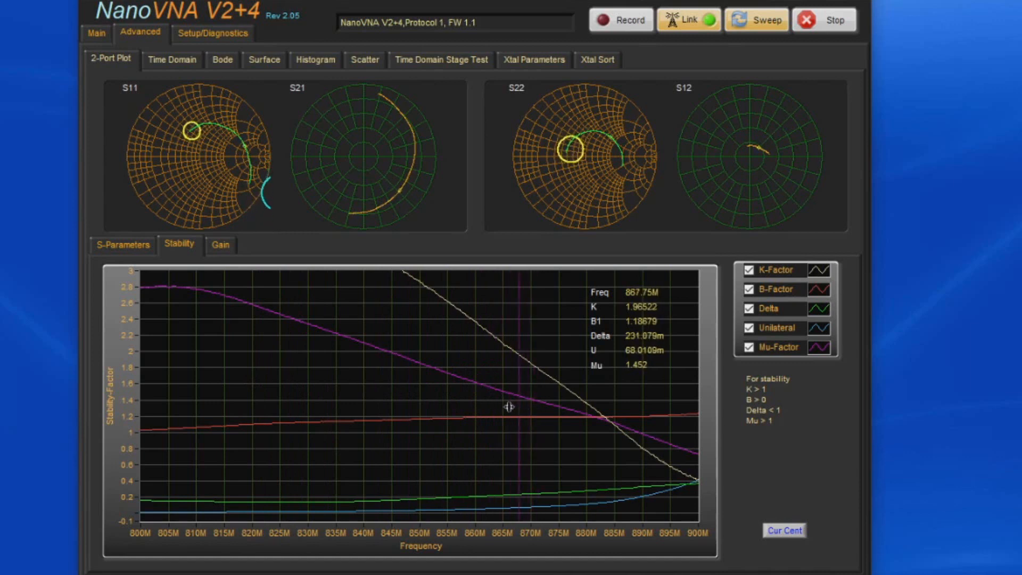
pyautogui.moveTo(515, 408); pyautogui.dragTo(568, 415)
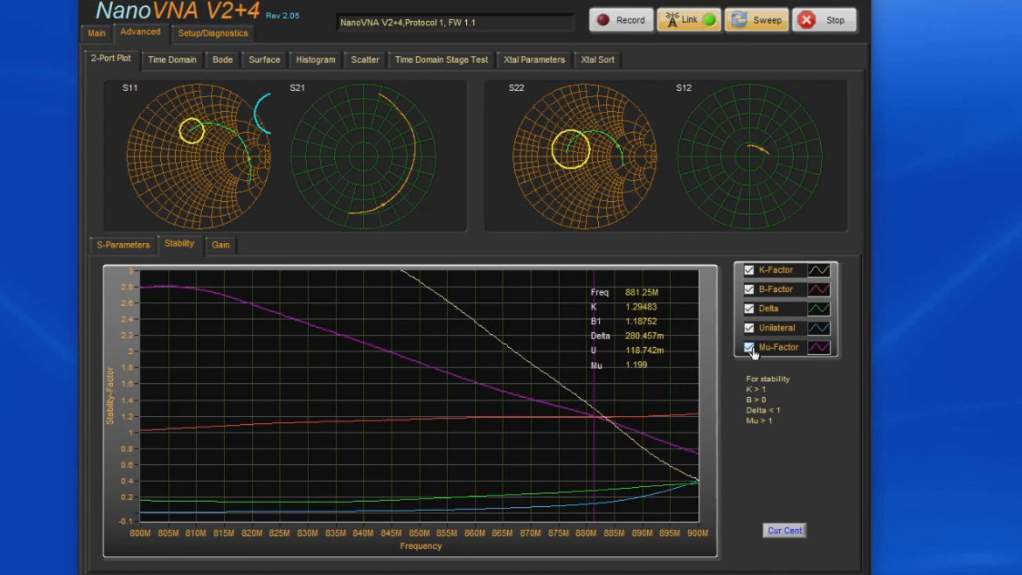
# Toggle the Mu-Factor curve, then hide and reshow the Delta curve.
pyautogui.click(750, 327)
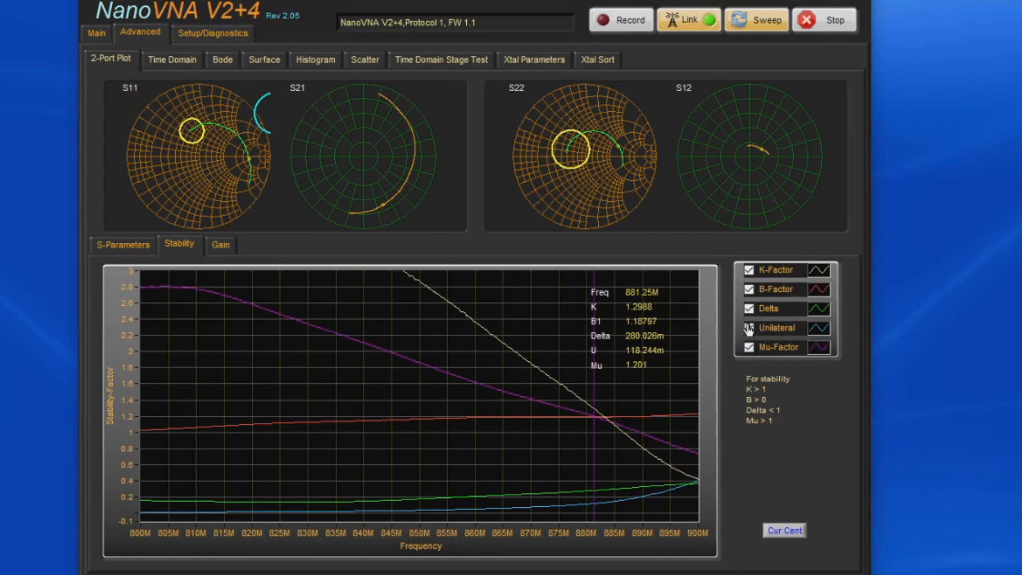
pyautogui.click(749, 308)
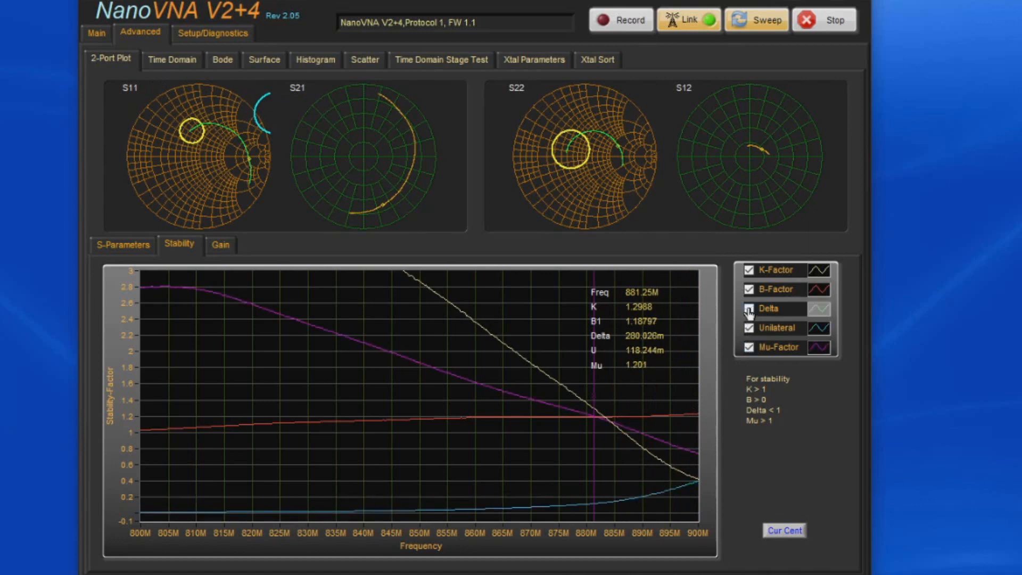
pyautogui.click(749, 309)
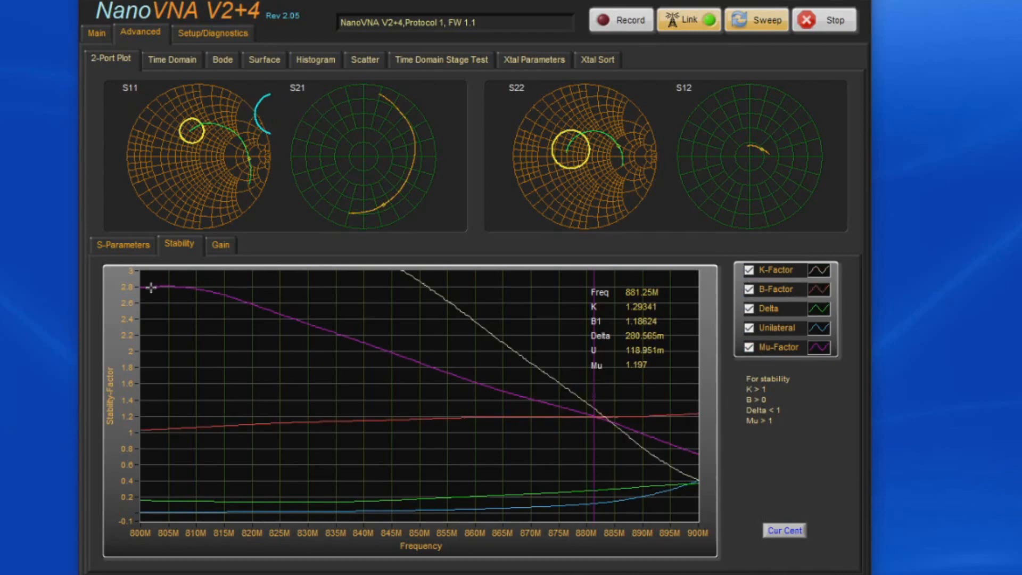
# Show the S-parameter magnitude and phase plots and try the magnifier at x5.
pyautogui.click(122, 245)
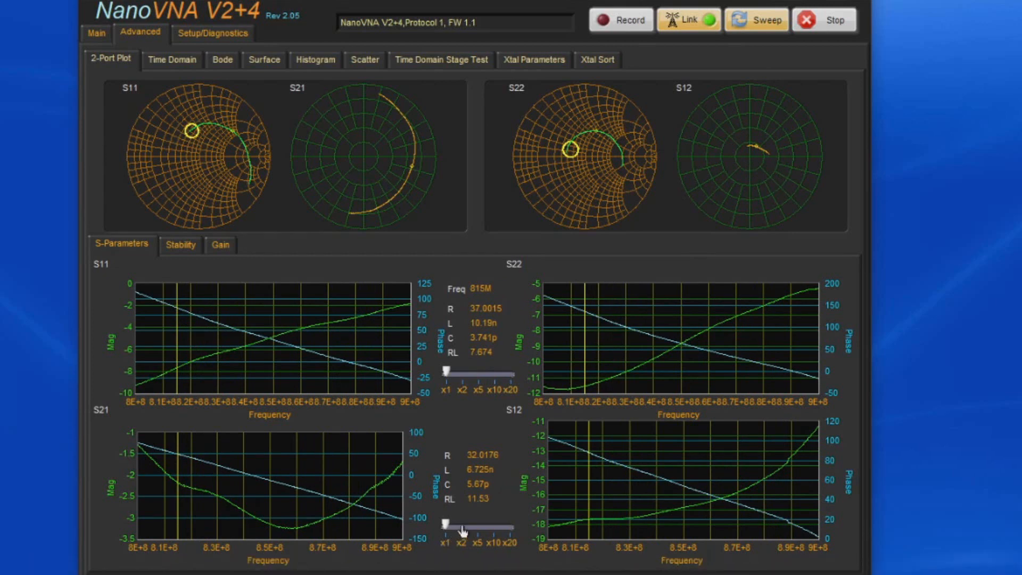
pyautogui.moveTo(446, 526); pyautogui.dragTo(476, 526)
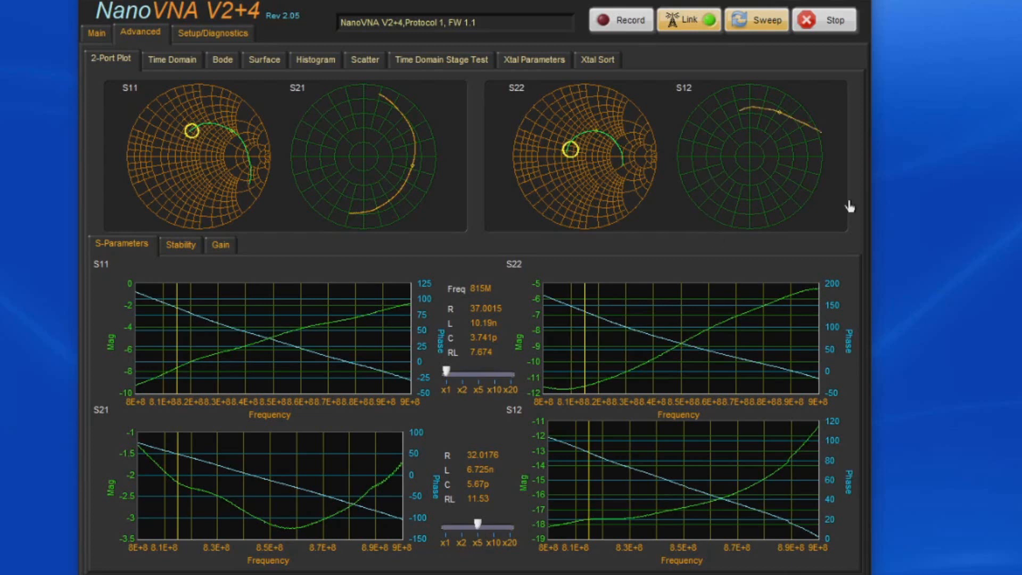
pyautogui.moveTo(772, 177)
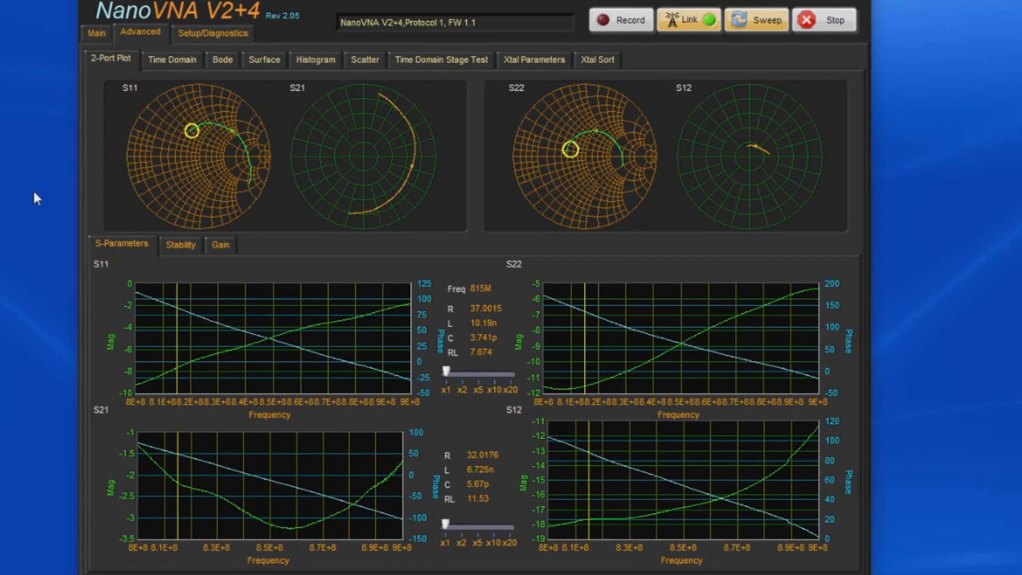
pyautogui.moveTo(267, 253)
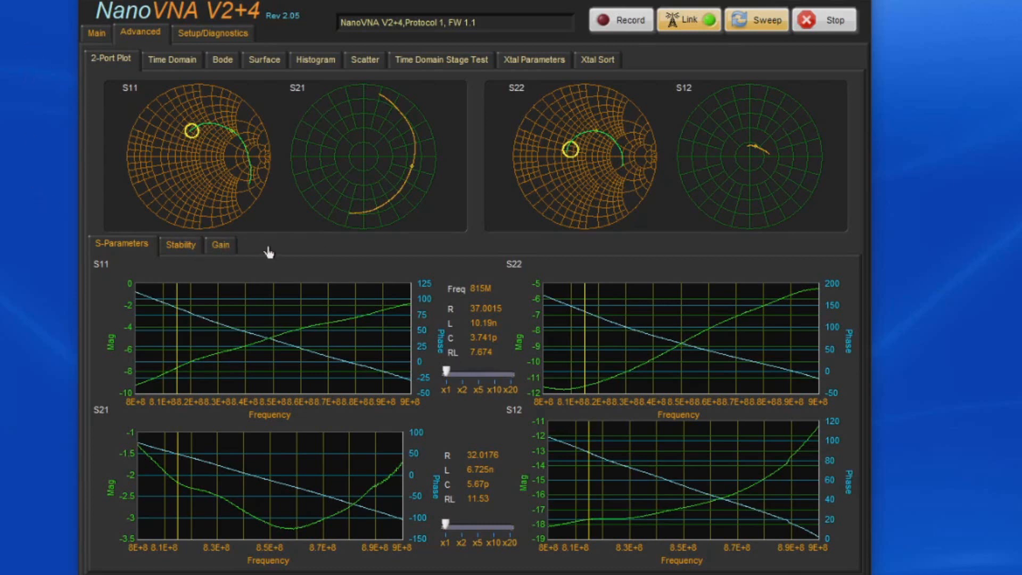
# Show the Gmax gain plot, autoscale its Y axis, and return to Main.
pyautogui.click(220, 245)
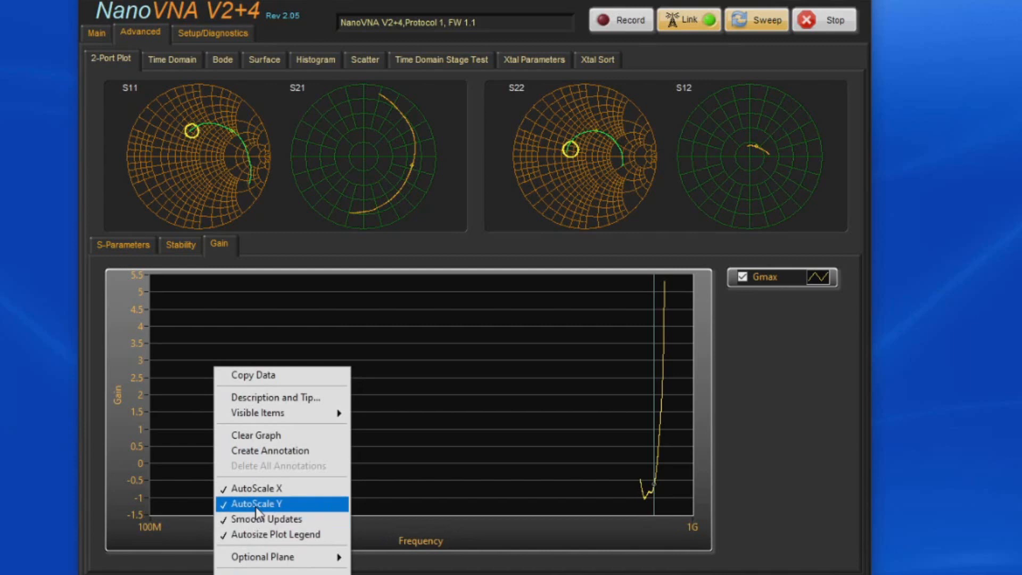
pyautogui.click(256, 503)
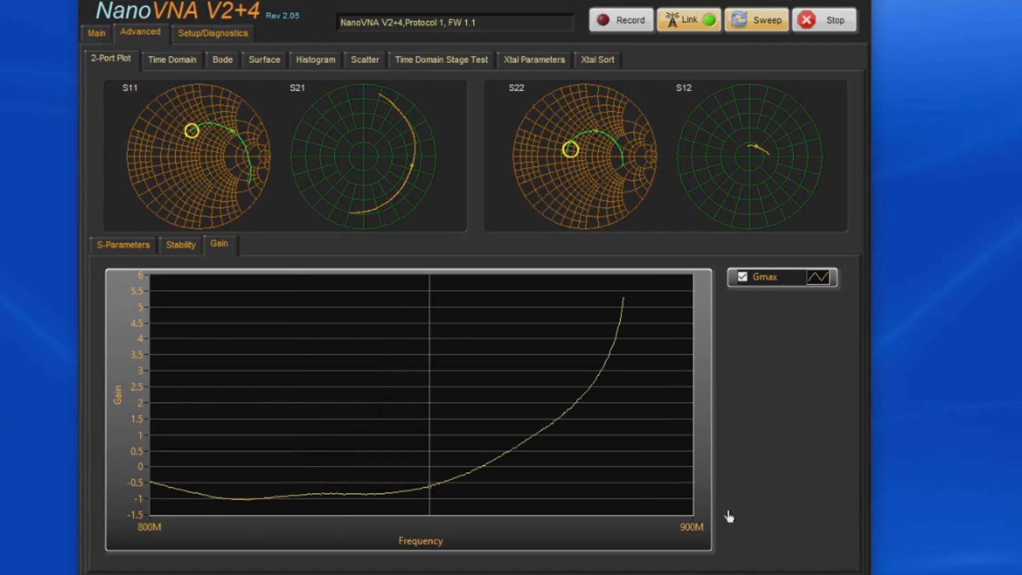
pyautogui.click(95, 32)
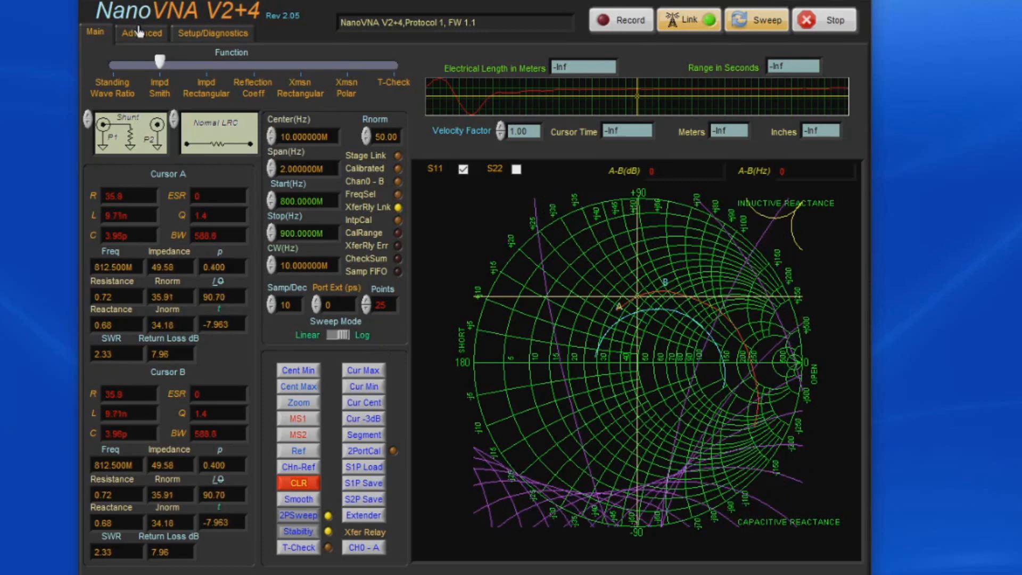
# Open the Advanced Stability plot and move the readout cursor to about 887.5 MHz.
pyautogui.click(140, 33)
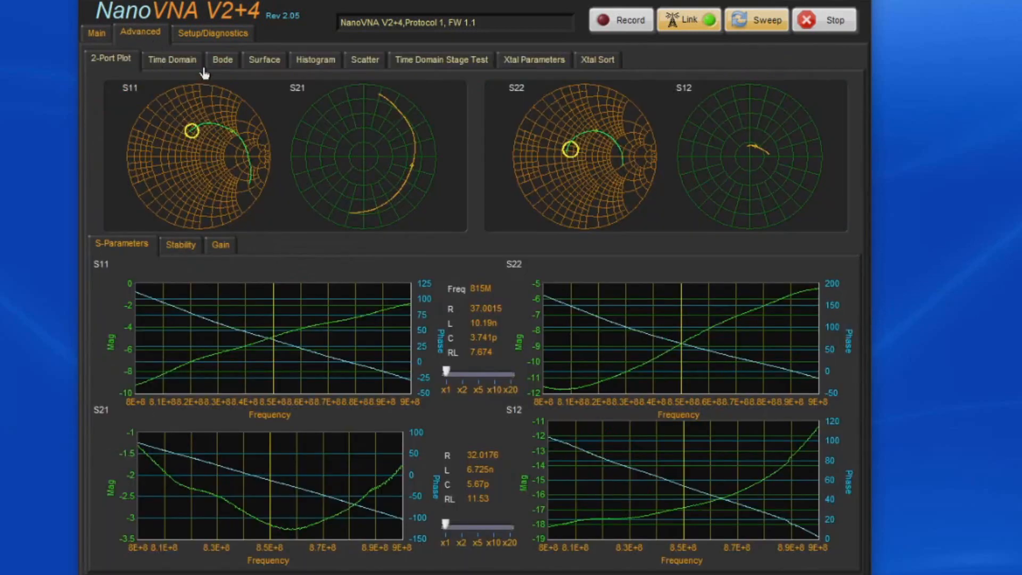
pyautogui.click(213, 32)
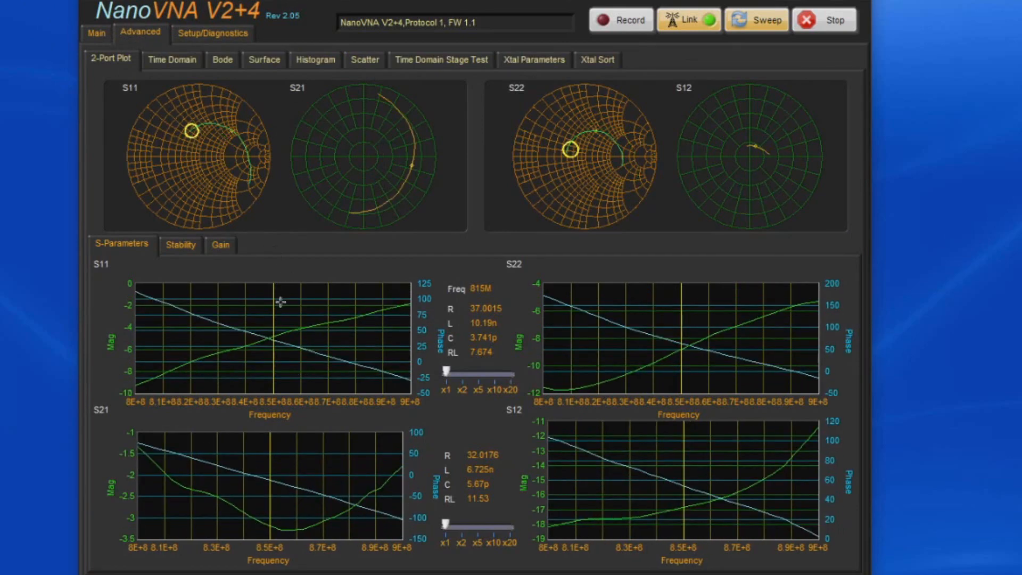
pyautogui.click(180, 245)
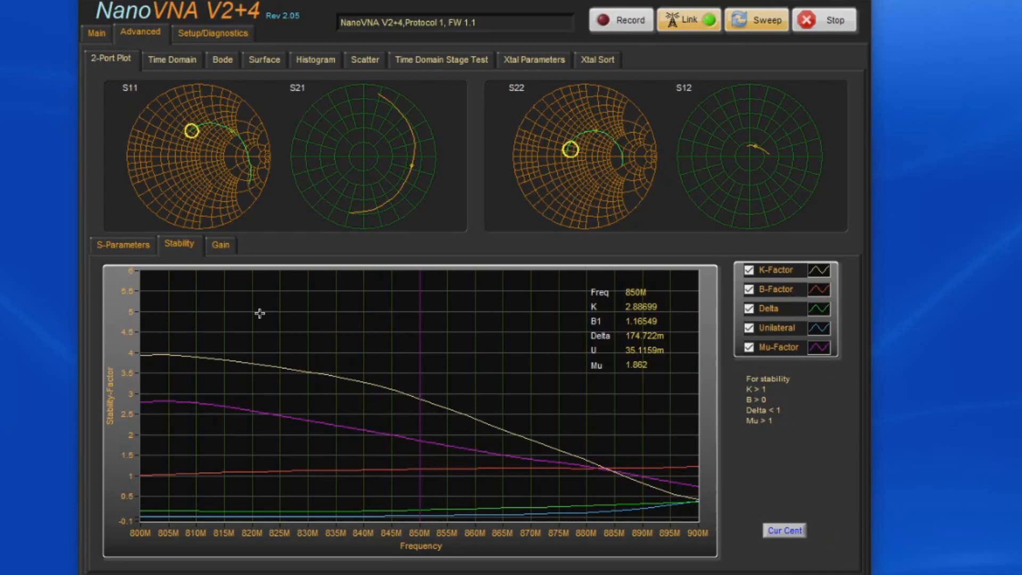
pyautogui.click(203, 371)
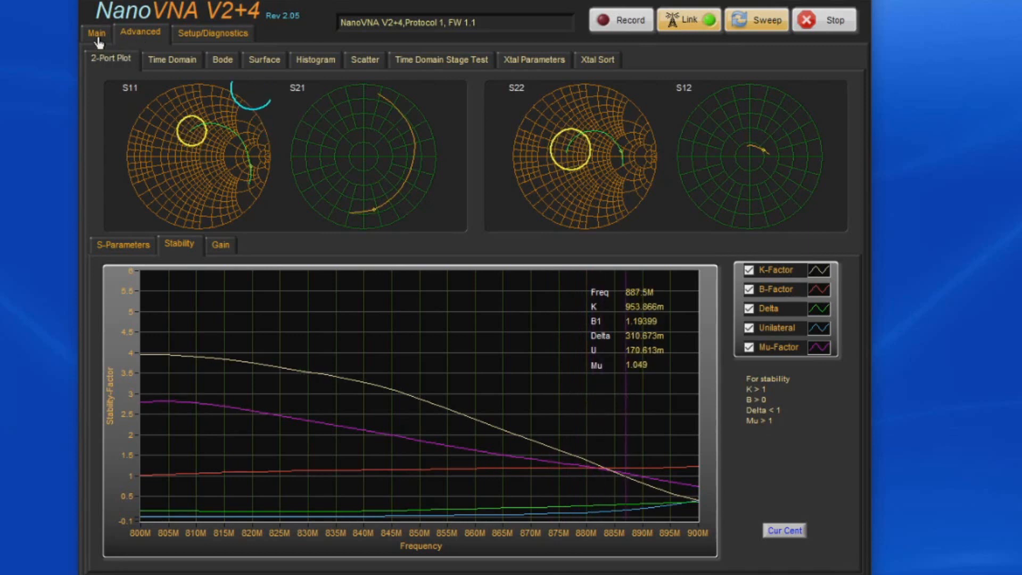
# Overlay the standard stability curves on the Main Smith chart, then return to Advanced.
pyautogui.click(96, 32)
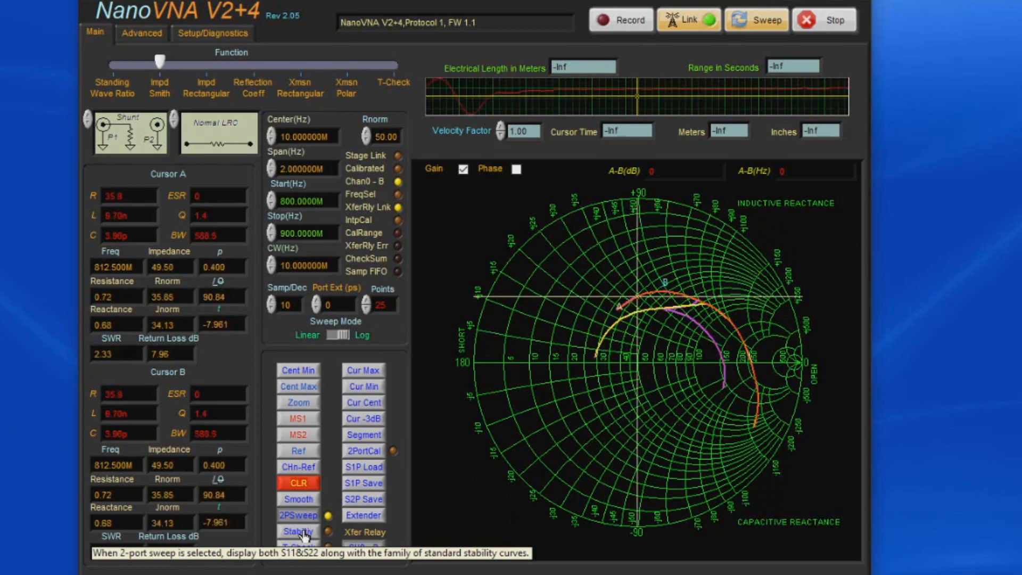
pyautogui.click(298, 532)
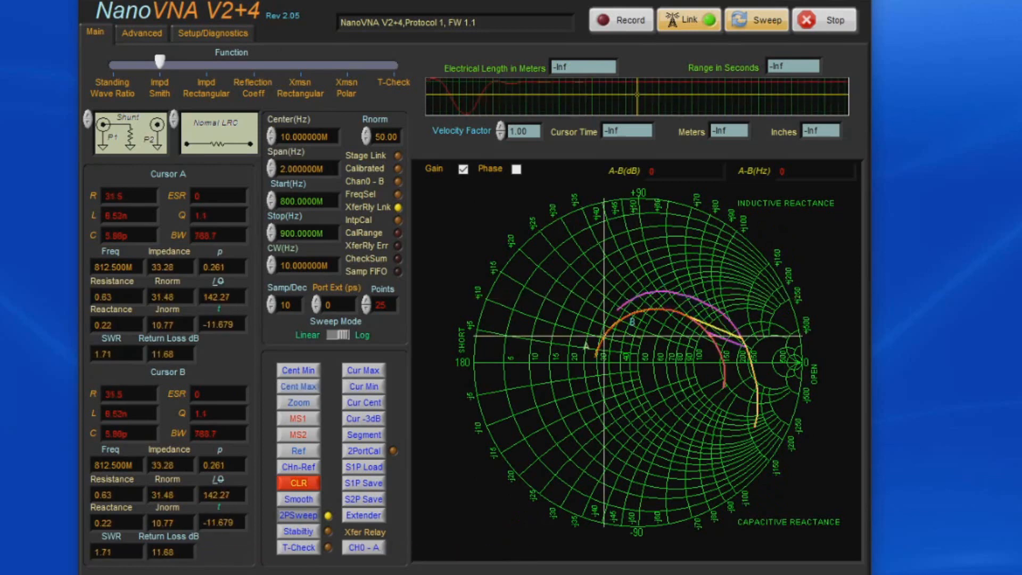
pyautogui.click(140, 32)
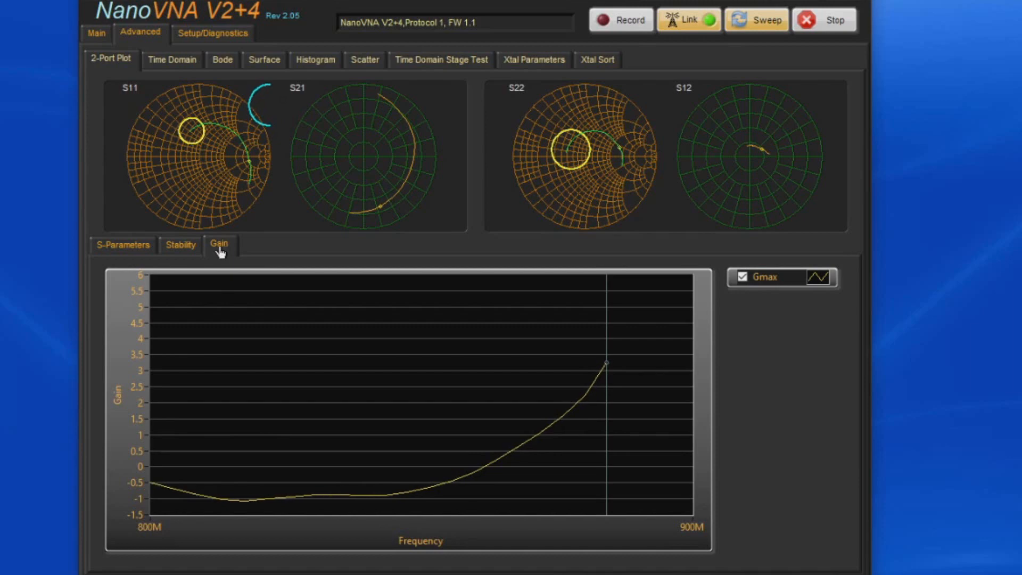
# Open the Time Domain impedance plot and autoscale its length (X) axis.
pyautogui.click(122, 244)
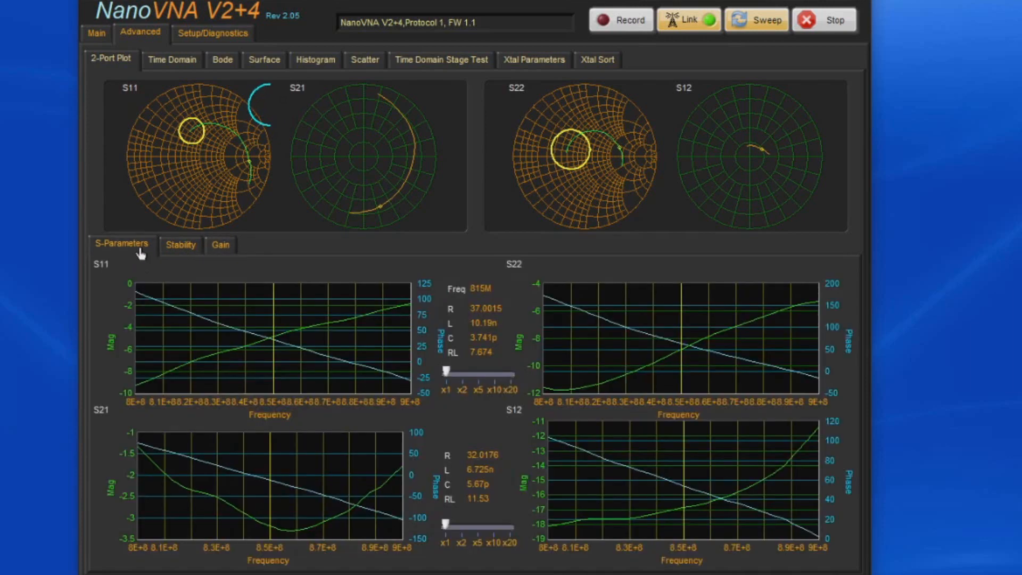
pyautogui.click(171, 59)
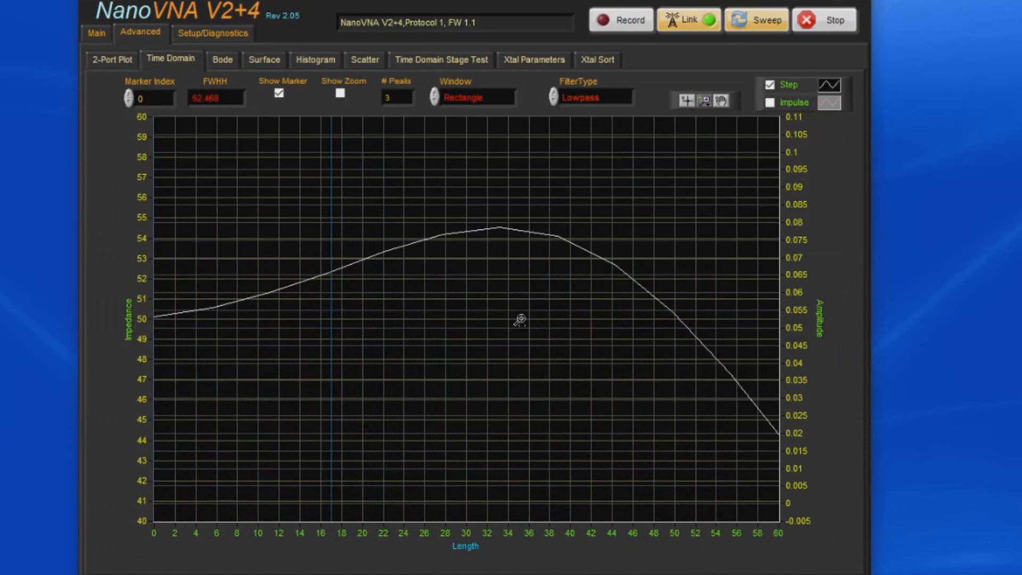
pyautogui.rightClick(520, 320)
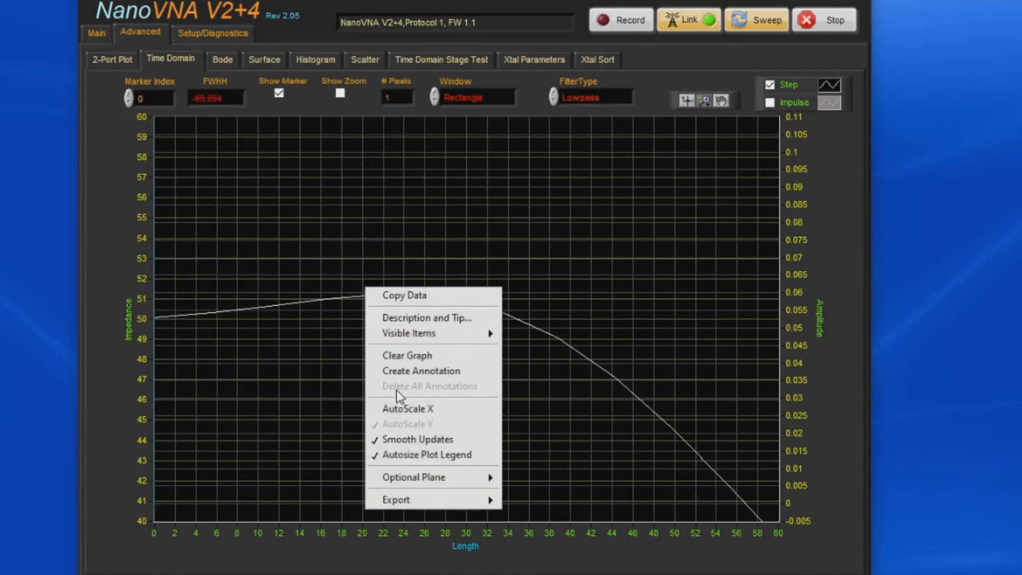
pyautogui.click(408, 408)
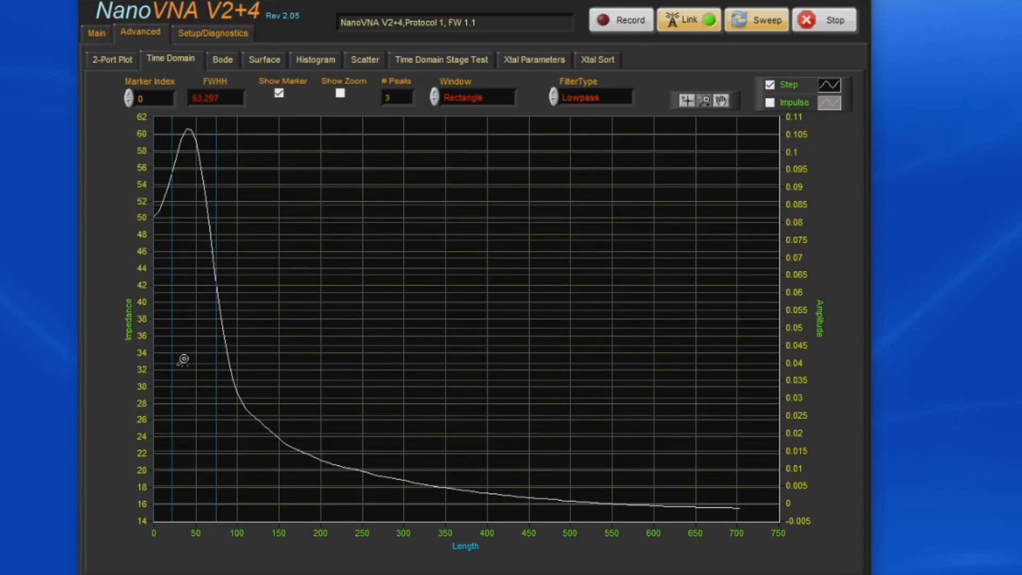
# Step through Scatter, Xtal Parameters and Xtal Sort to Setup/Diagnostics raw data.
pyautogui.click(263, 59)
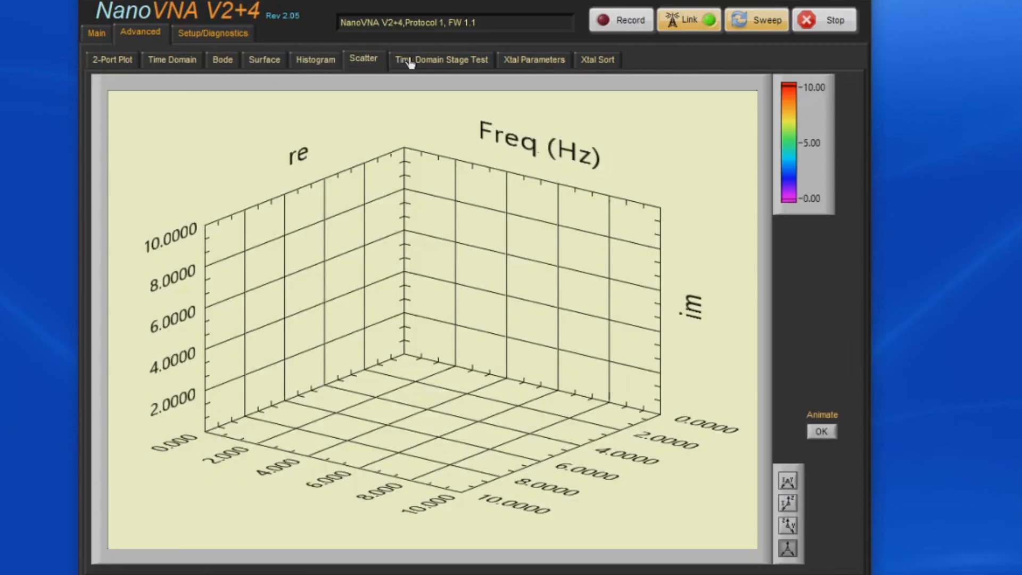
pyautogui.click(532, 59)
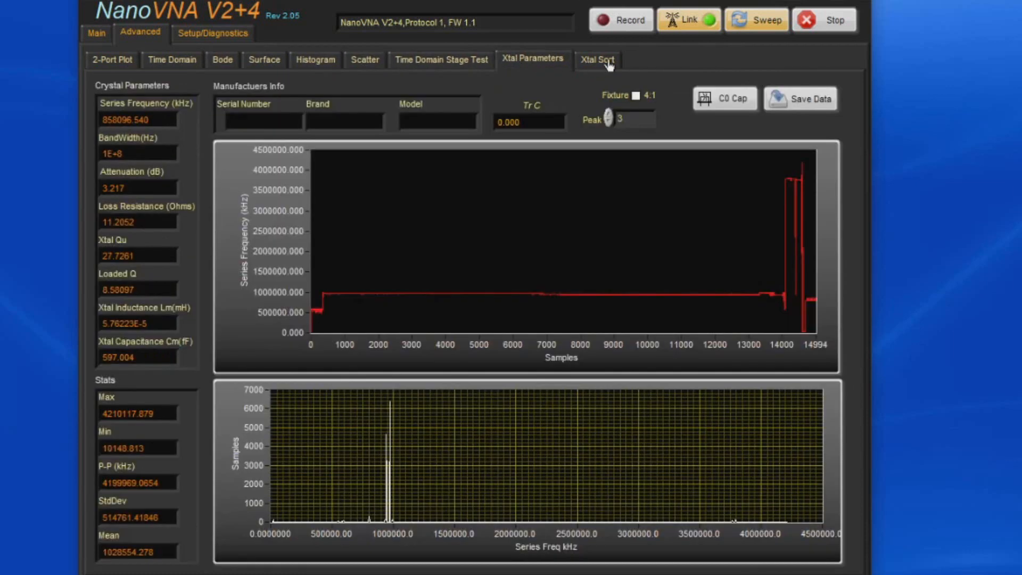
pyautogui.click(596, 58)
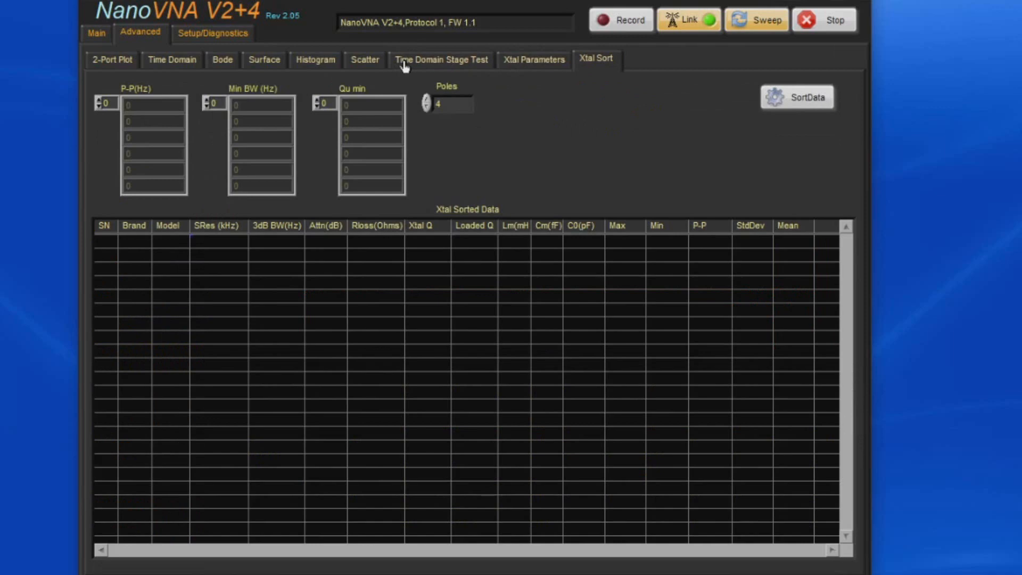
pyautogui.click(212, 33)
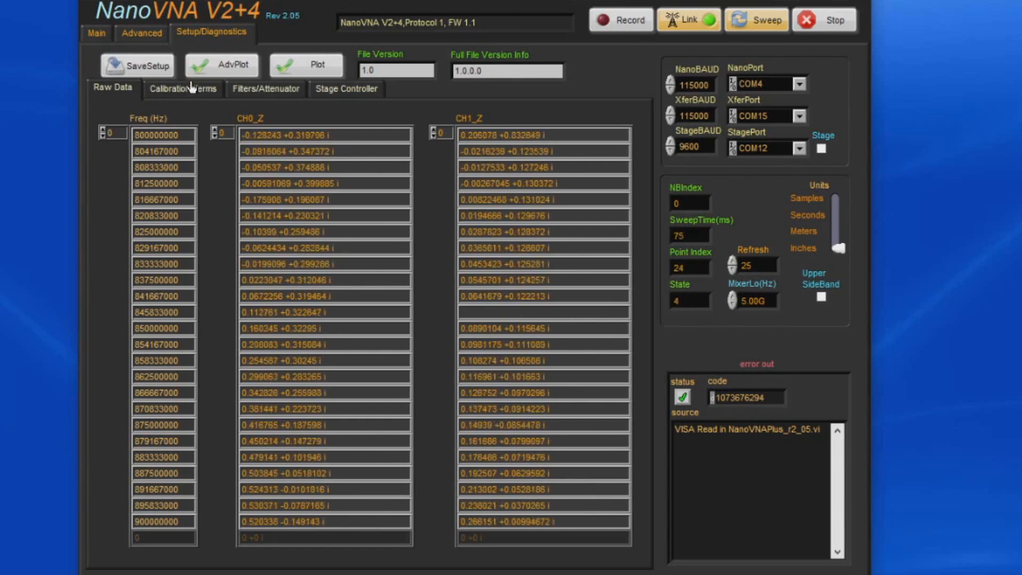
# View Calibration Terms and Filters/Attenuator, then magnify the Main polar plot to x5.
pyautogui.click(180, 88)
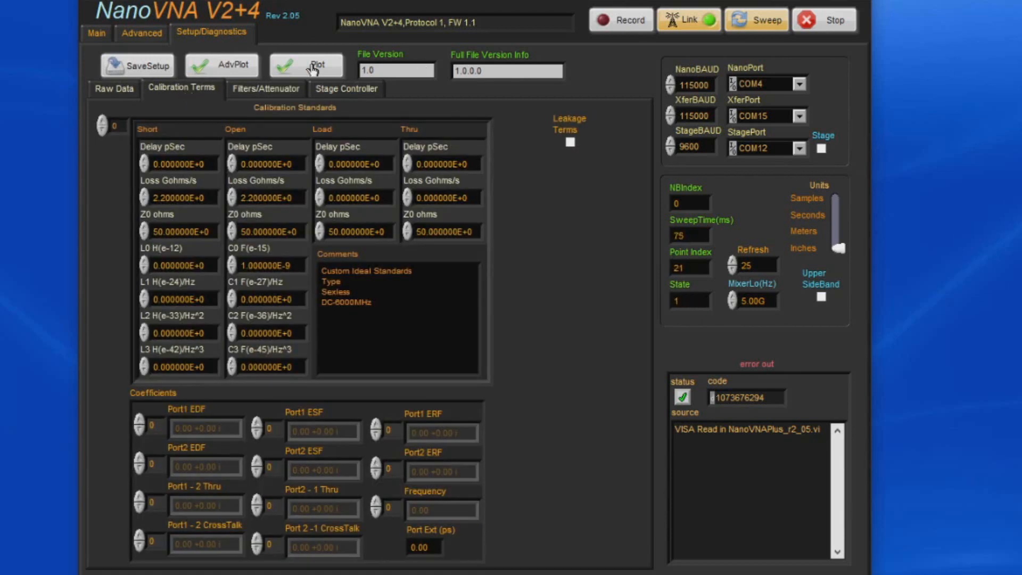
pyautogui.click(265, 89)
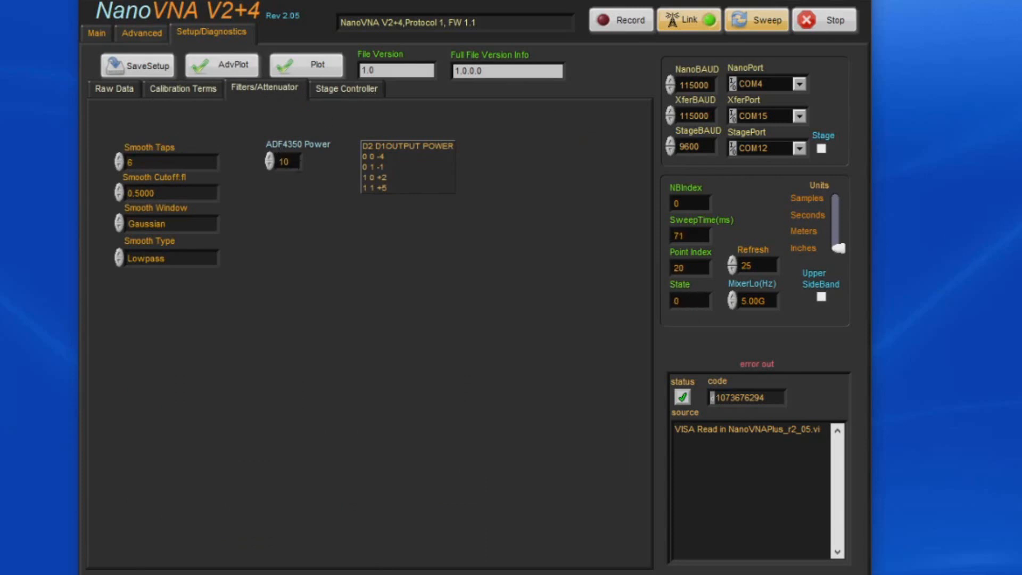
pyautogui.click(95, 33)
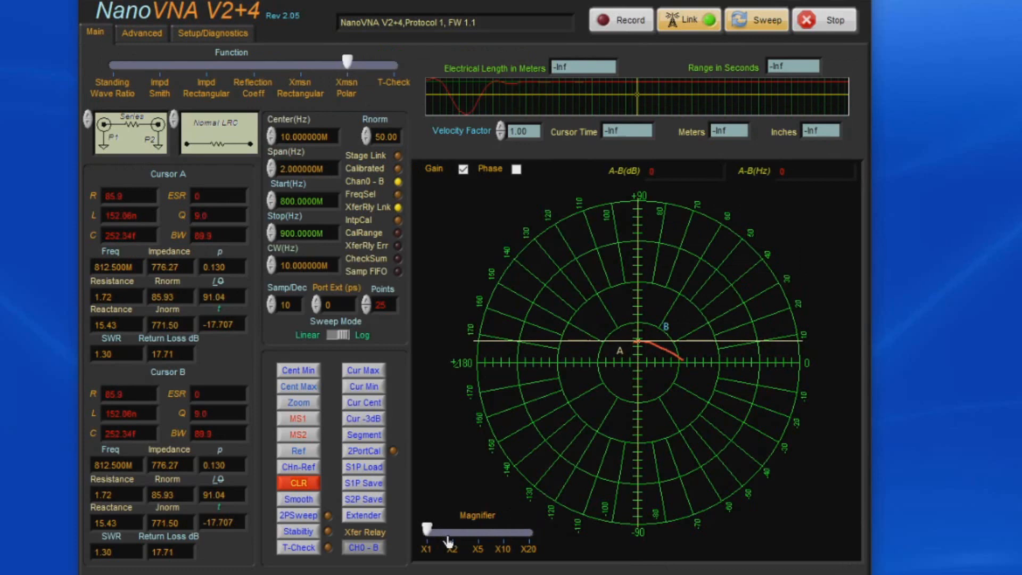
pyautogui.moveTo(426, 532); pyautogui.dragTo(480, 533)
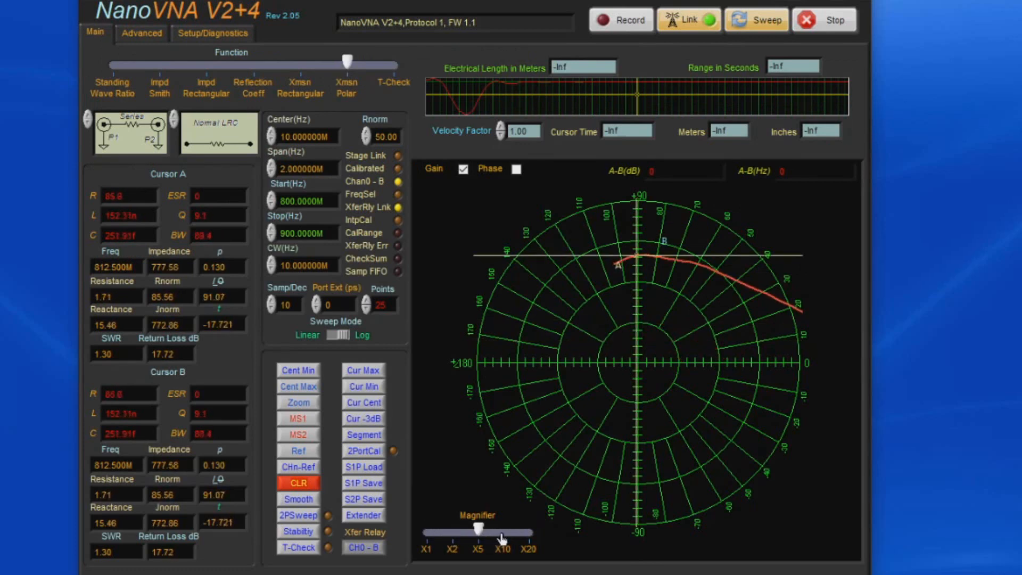